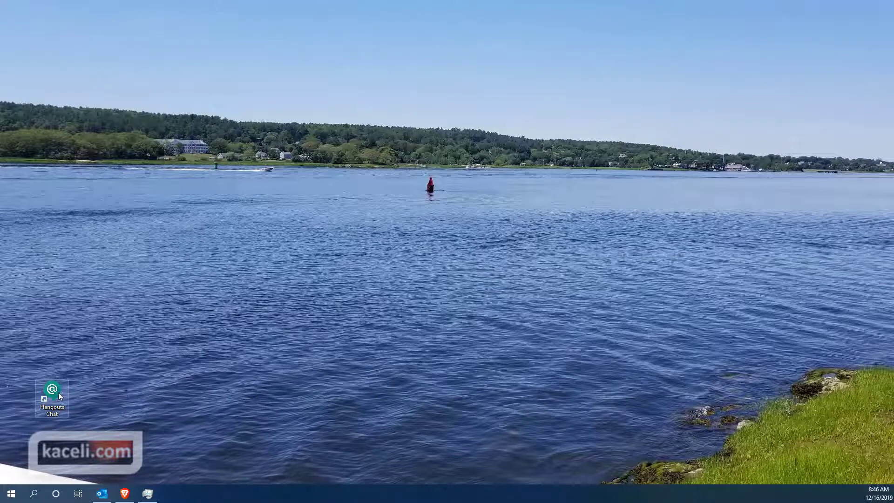
mouse_move(52, 396)
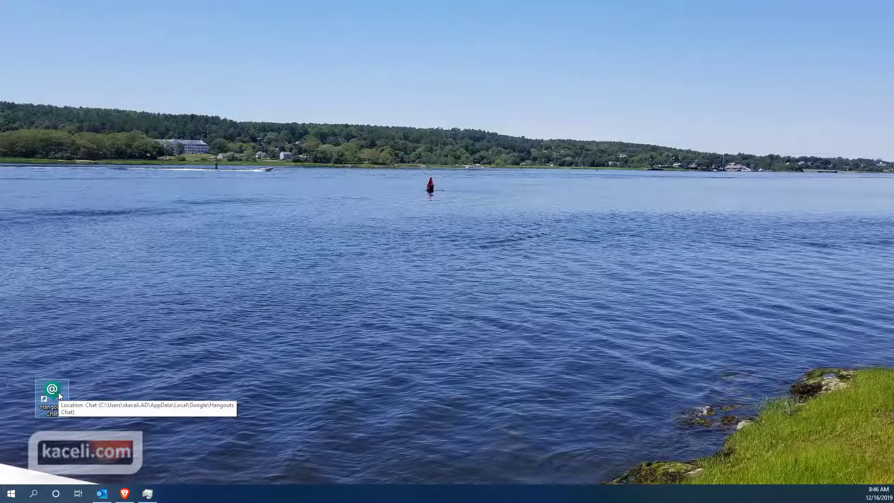
mouse_move(173, 372)
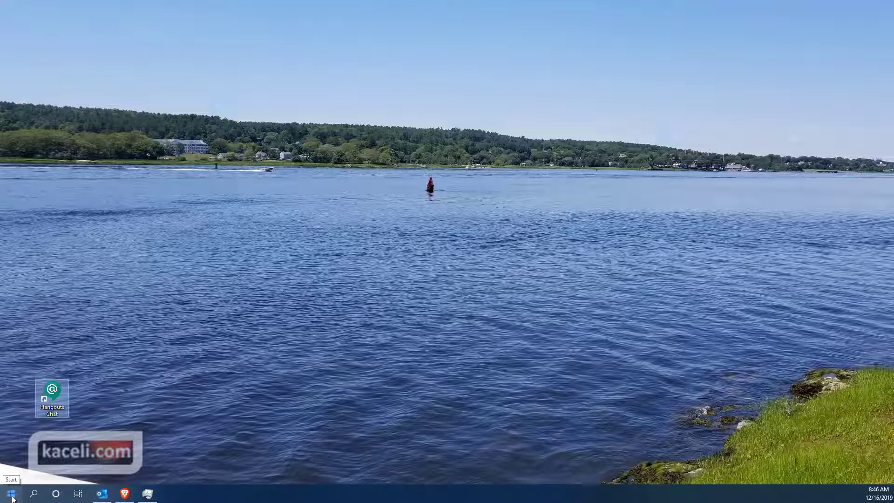
- Open the Run dialog and enter shell:Common Startup
right_click(11, 494)
type("shell:Common Startup")
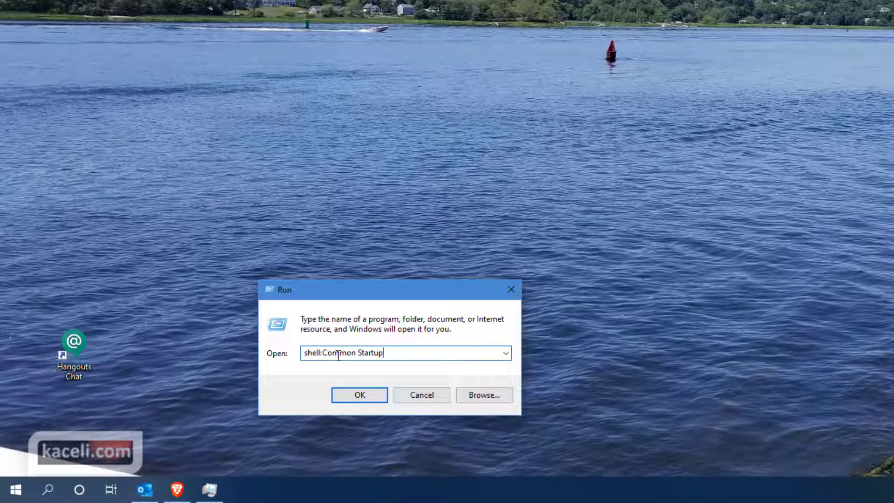
mouse_move(382, 375)
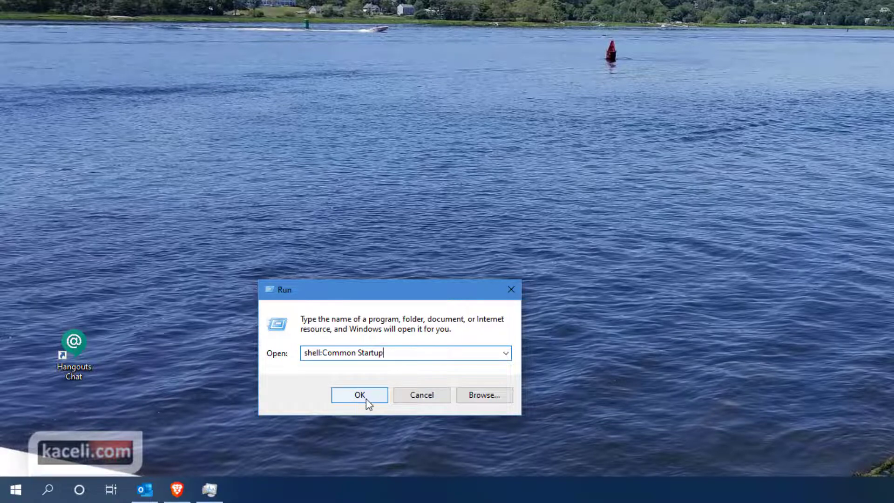
- Submit the Run command to open the all-users Startup folder under ProgramData
left_click(359, 395)
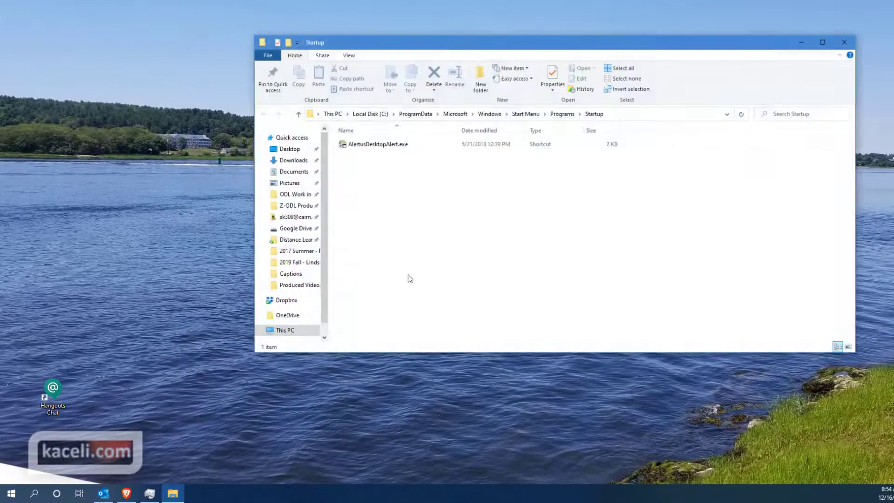
mouse_move(642, 132)
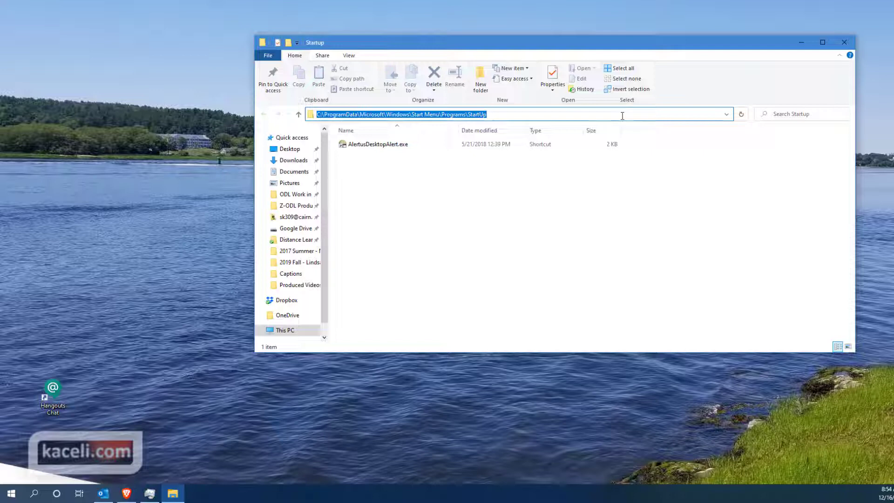
mouse_move(393, 182)
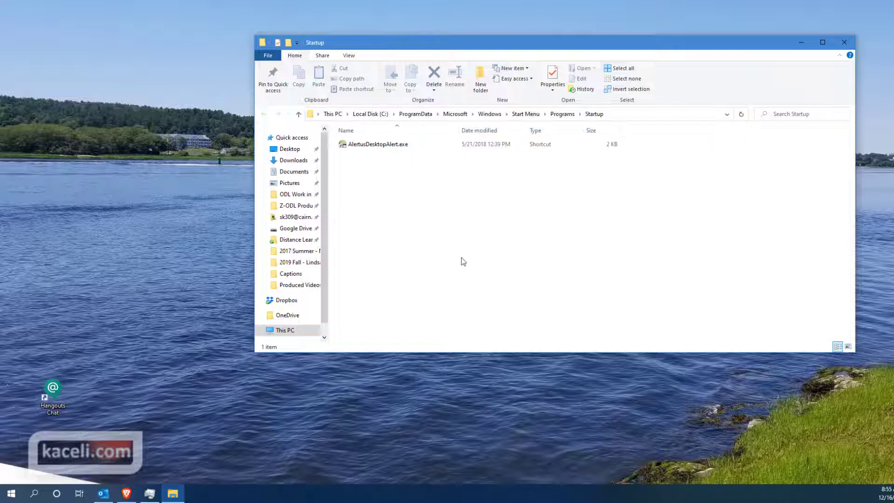
mouse_move(58, 382)
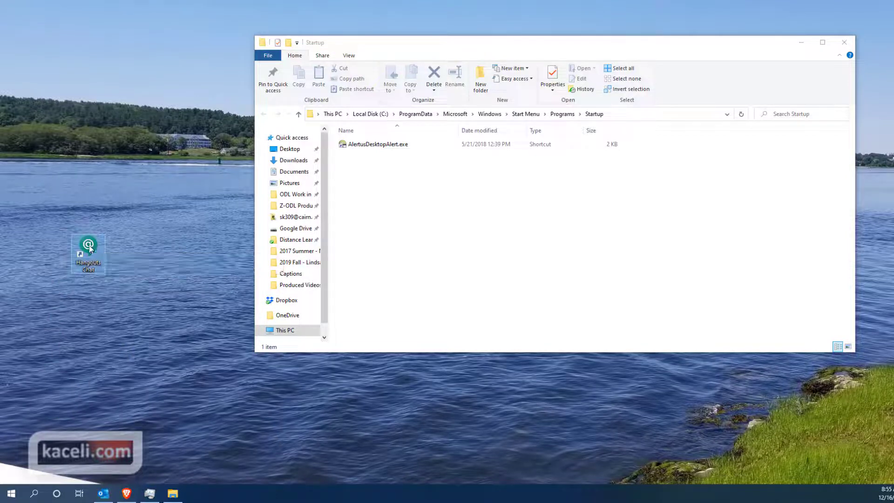
- Paste the Hangouts Chat shortcut into Startup, granting administrator permission
right_click(89, 248)
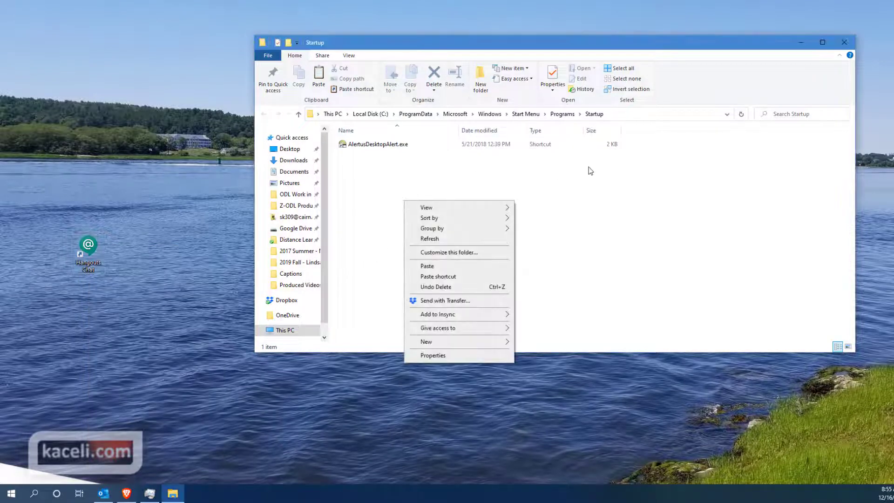
mouse_move(447, 268)
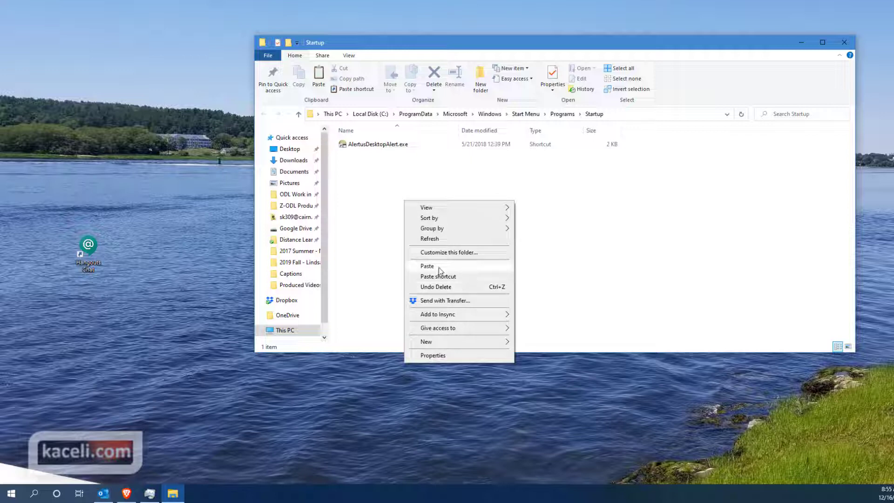
left_click(427, 267)
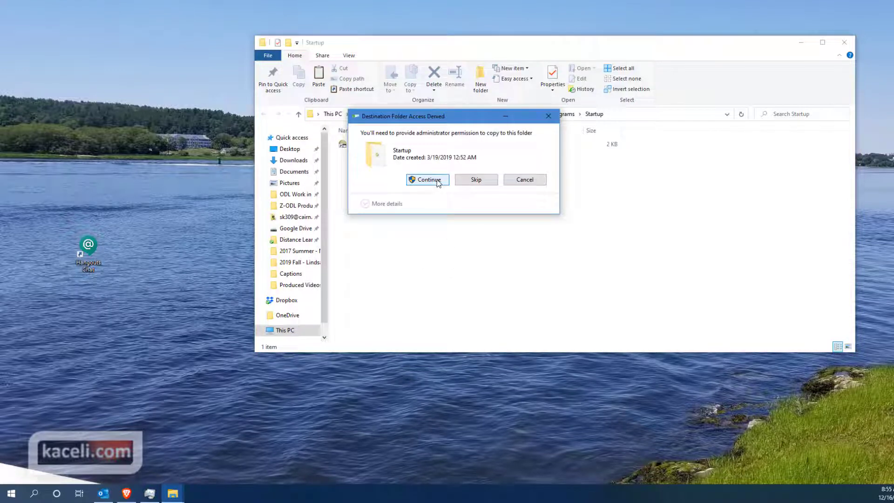
left_click(427, 178)
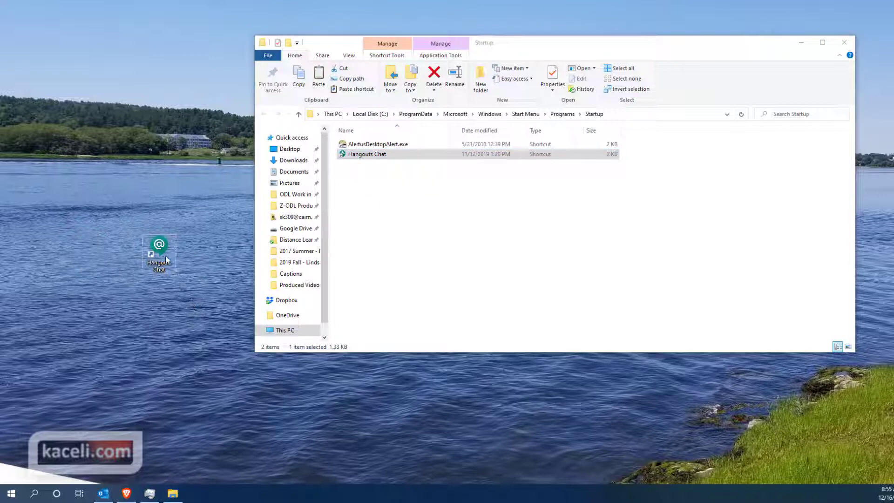
- Add Word from the Start menu and drag the Outlook shortcut into Startup
left_click(10, 493)
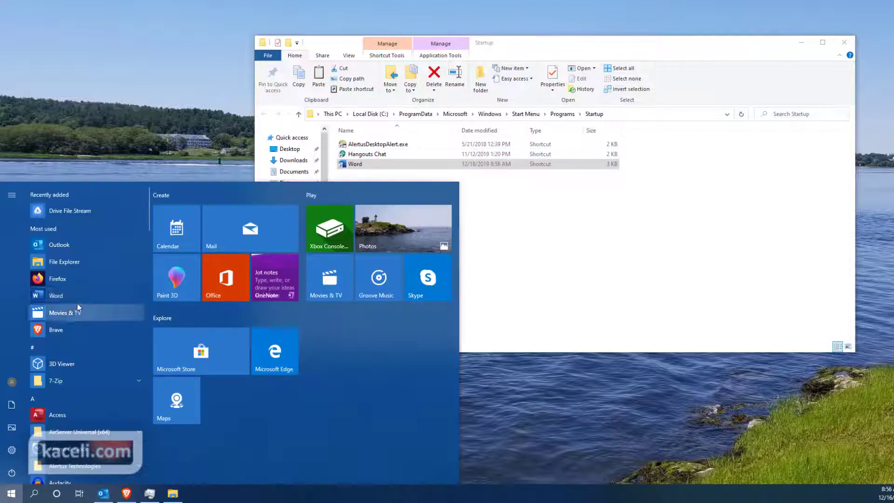
mouse_move(56, 345)
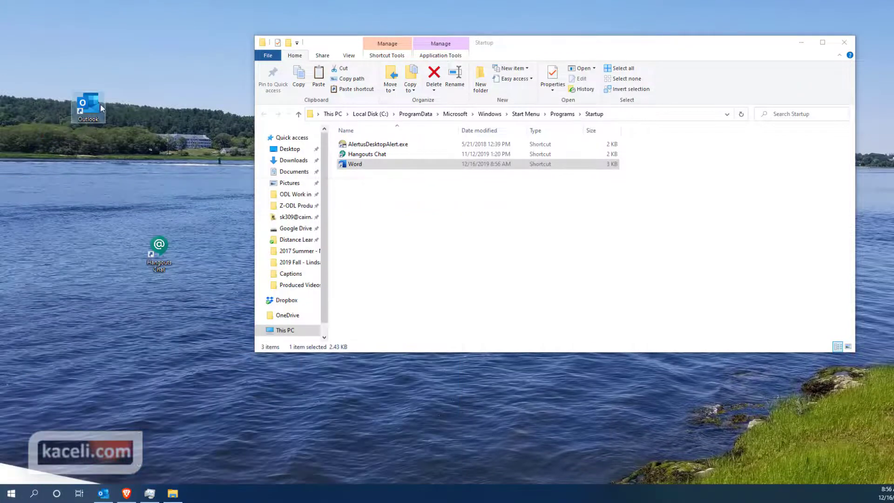
mouse_move(88, 107)
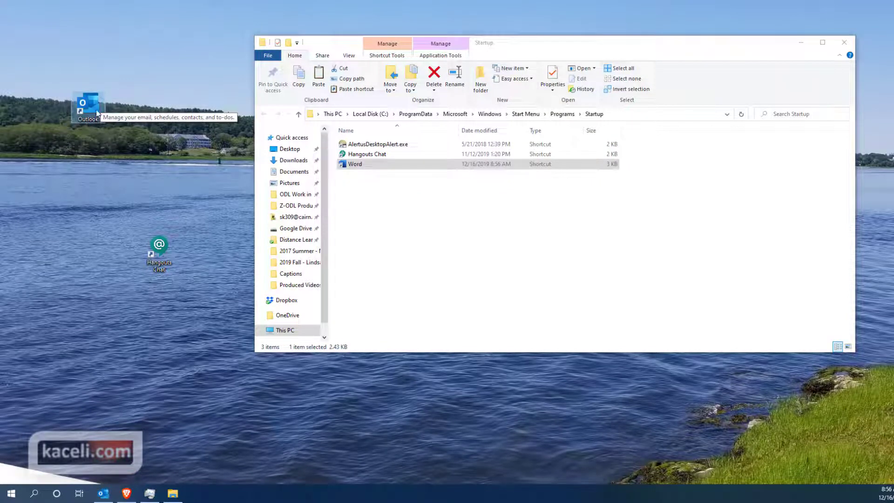
left_click_drag(88, 107, 367, 210)
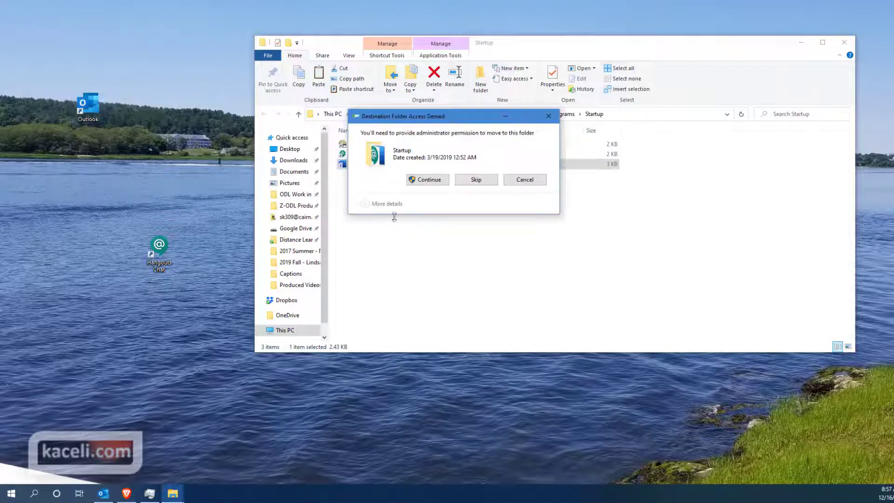
- Grant permission for the Outlook move and select the Hangouts Chat, Outlook and Word shortcuts
left_click(427, 179)
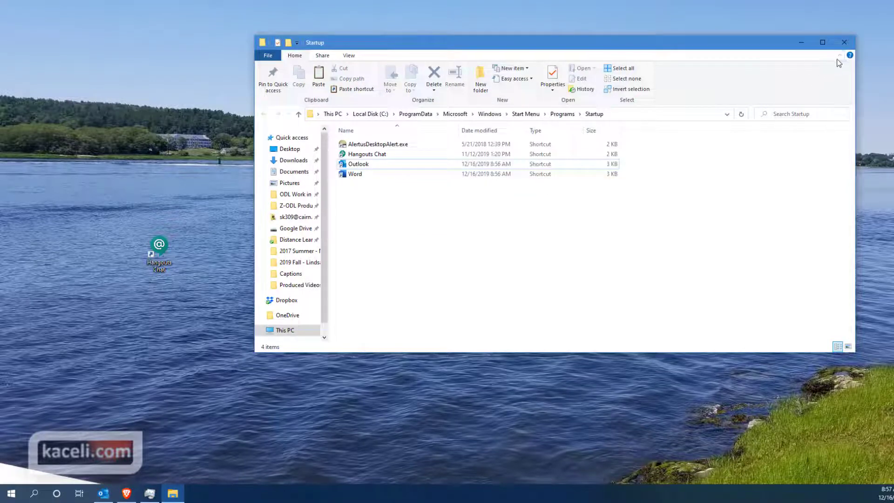
mouse_move(844, 43)
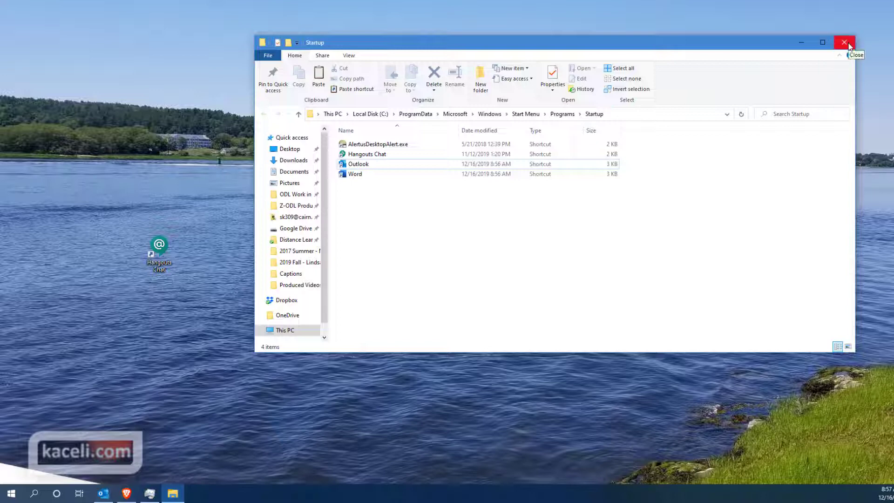
mouse_move(424, 226)
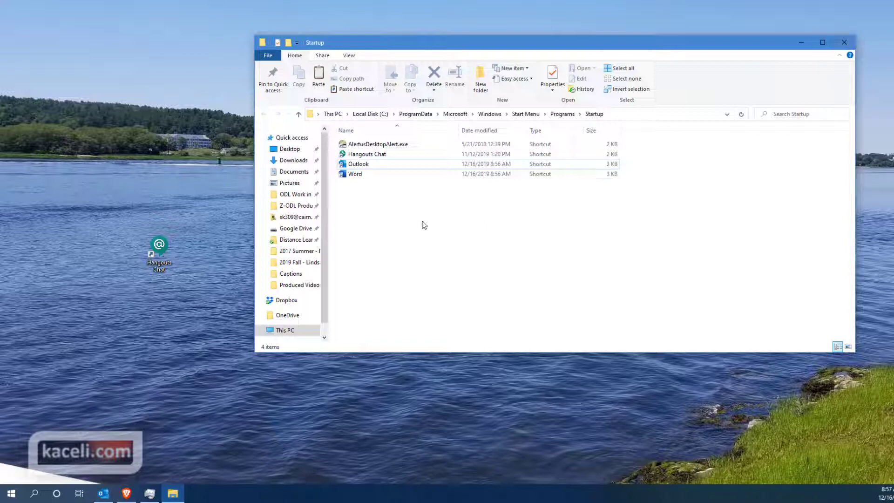
left_click(367, 153)
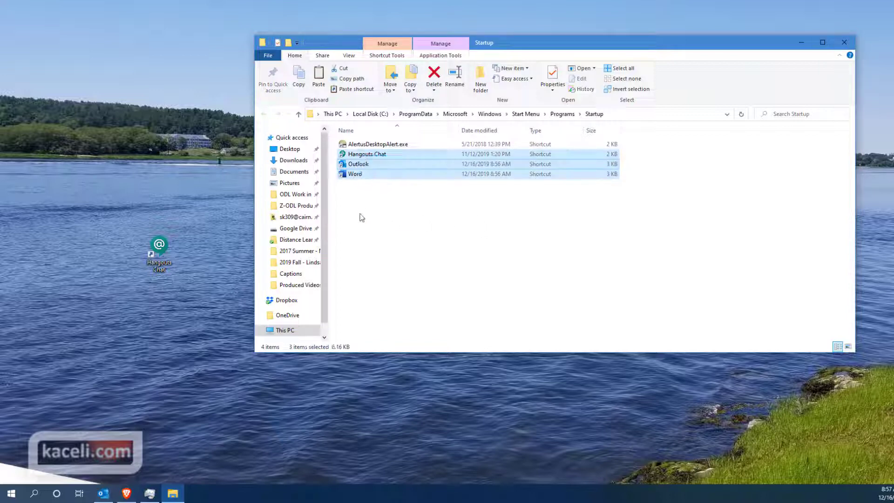